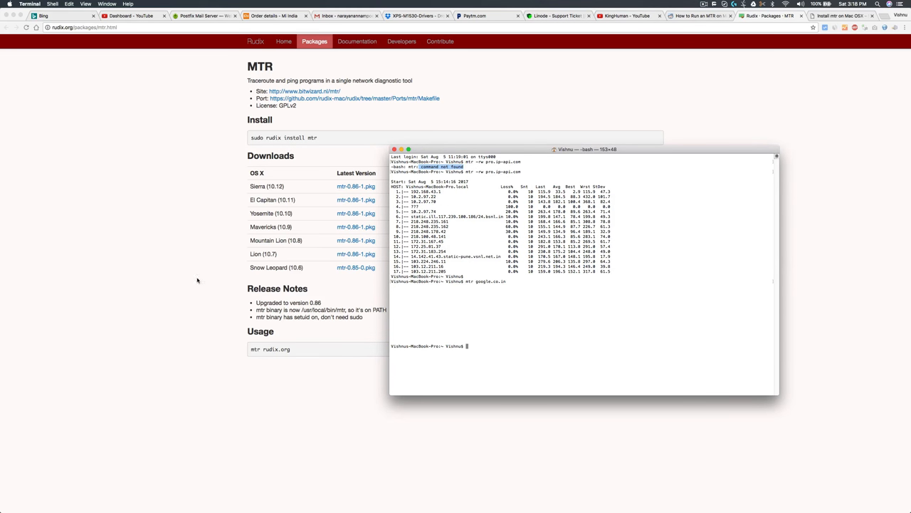
{"action": "mouse_move", "coordinate": [185, 217]}
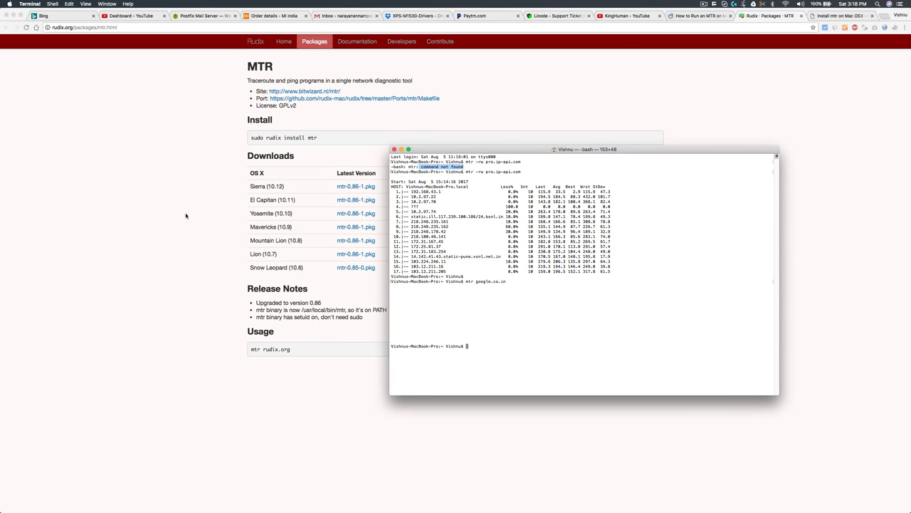
{"action": "mouse_move", "coordinate": [222, 243]}
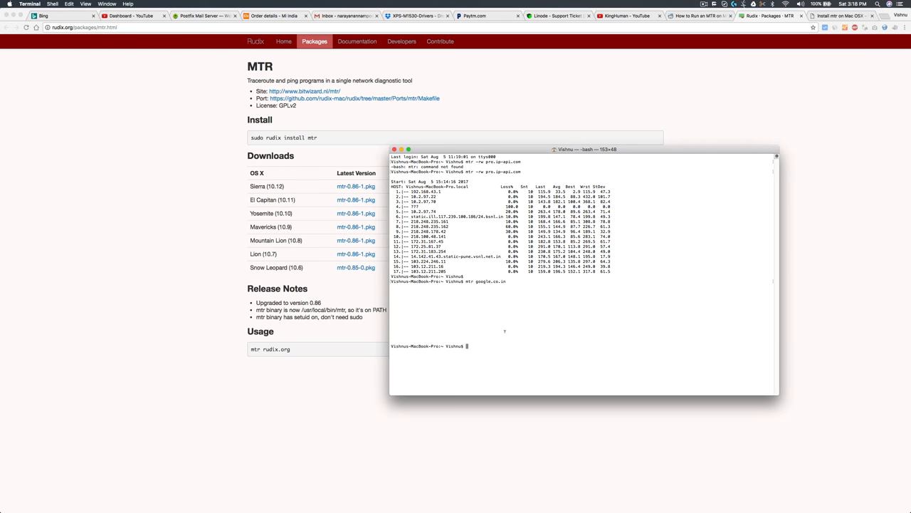
{"action": "type", "text": "mtr"}
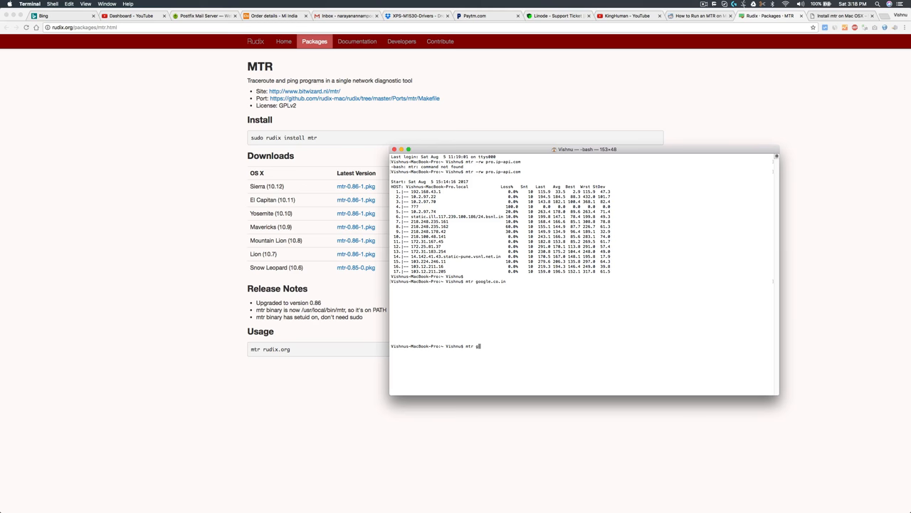
{"action": "type", "text": "google.com"}
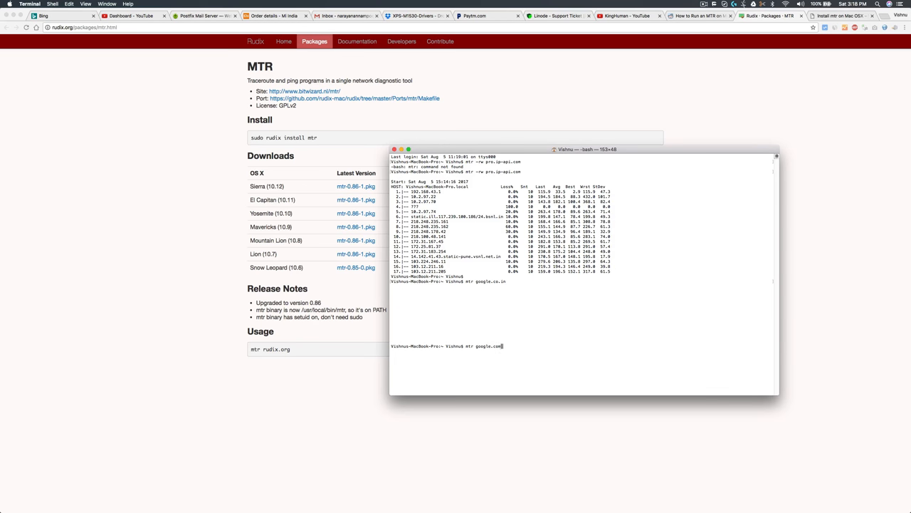